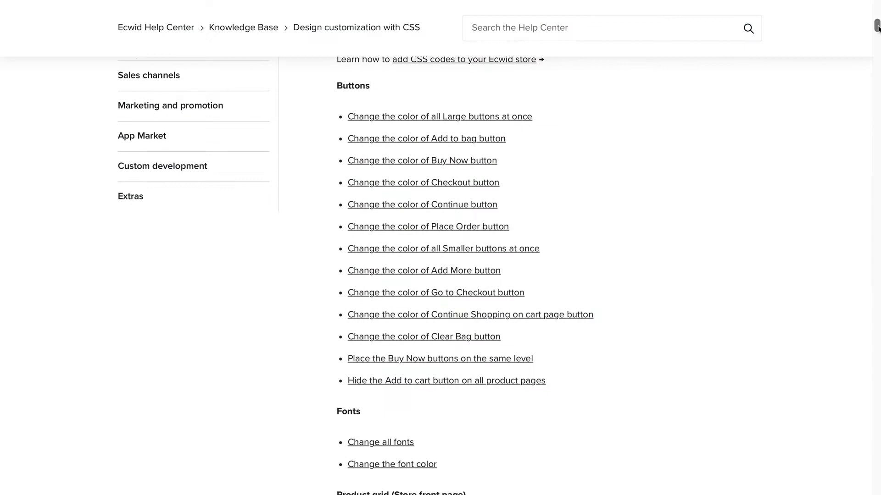
Dismiss DevTools on the About Us paragraph and return to the homepage cover and categories.
scroll(down, 3)
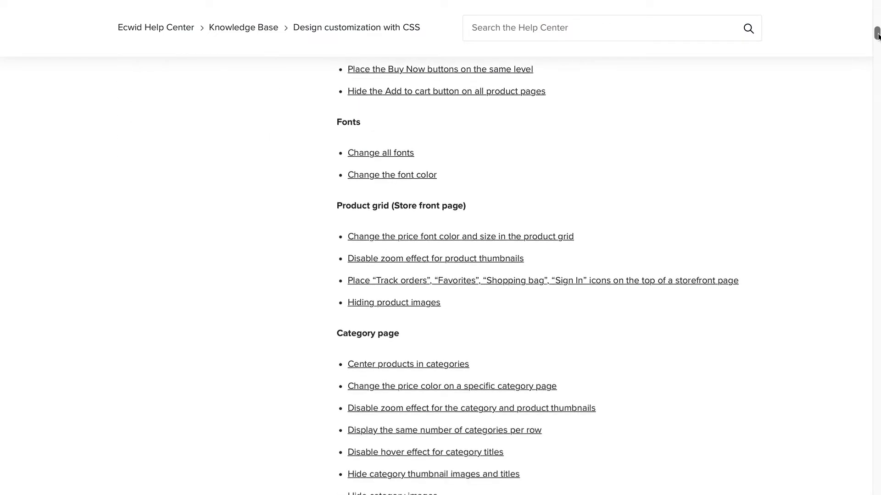
scroll(down, 3)
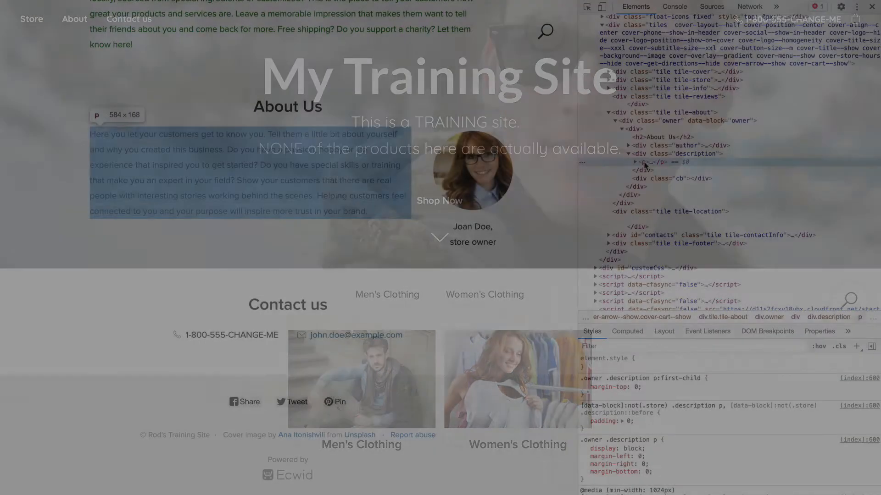
click(635, 161)
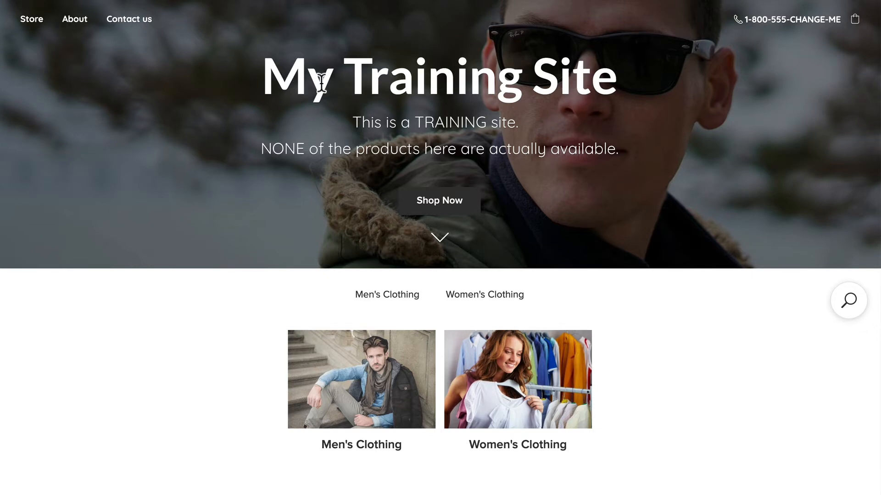
Inspect the 'My Training Site' cover title in DevTools to see its heading code and styles.
right_click(292, 76)
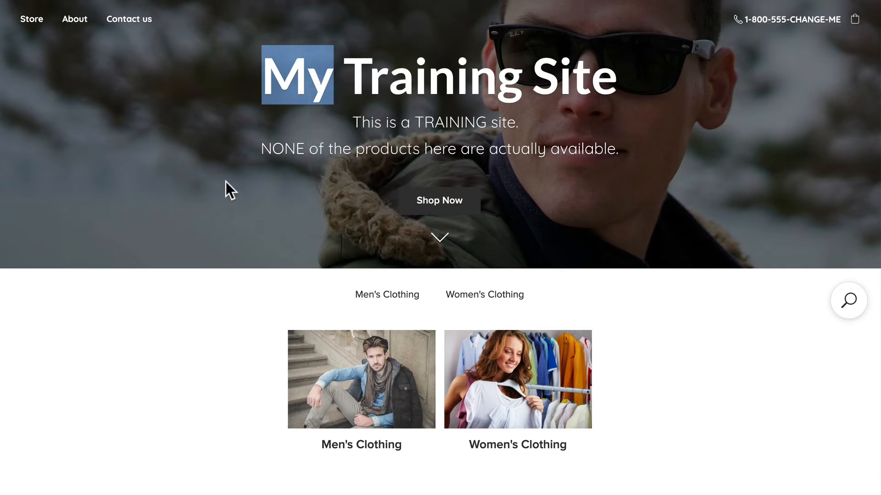
key(F12)
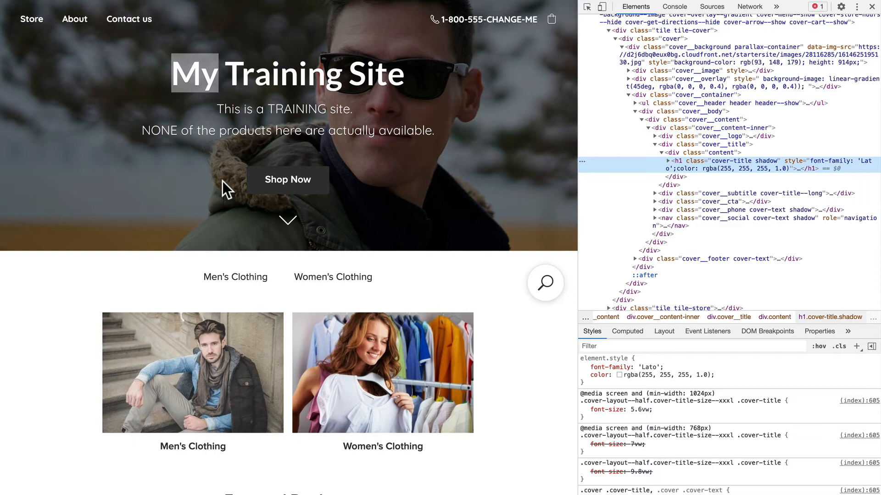
Scroll the store page past Featured Products down to the Why Choose Us and About Us sections.
scroll(down, 3)
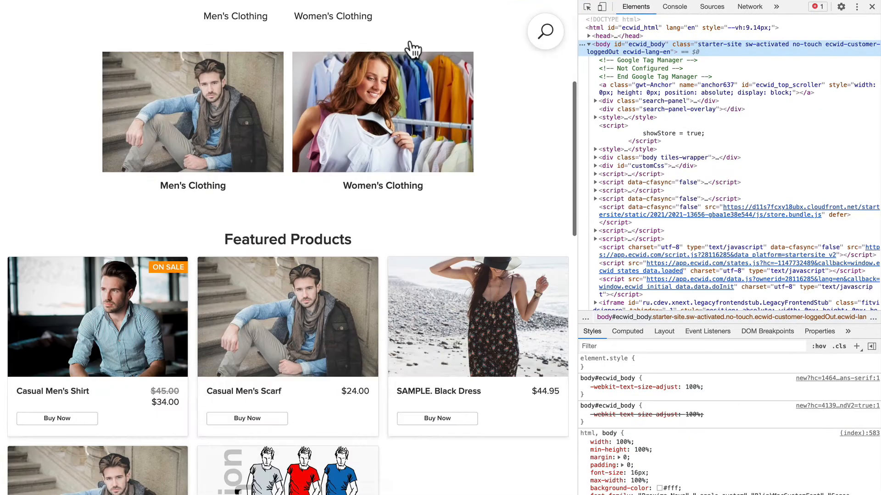
scroll(down, 3)
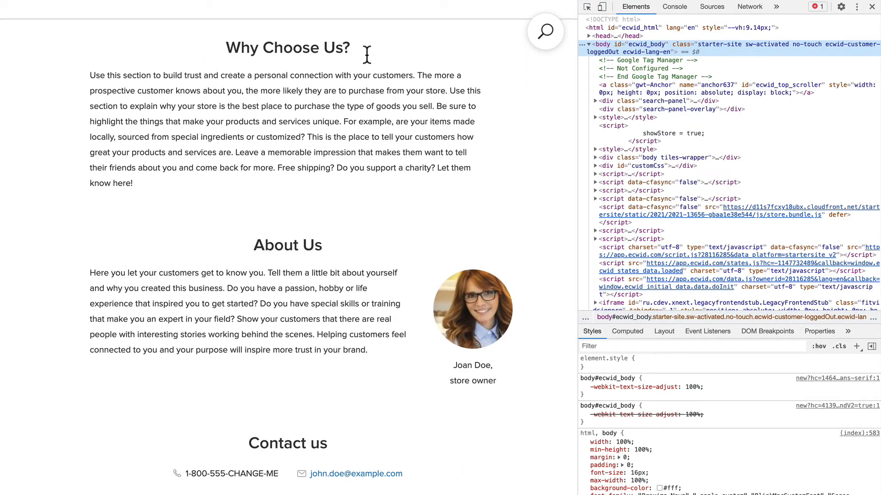
mouse_move(160, 144)
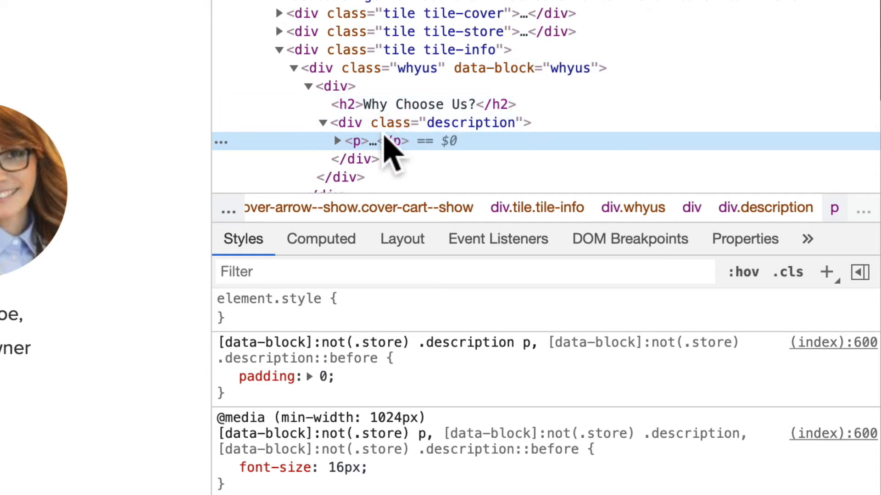
mouse_move(371, 152)
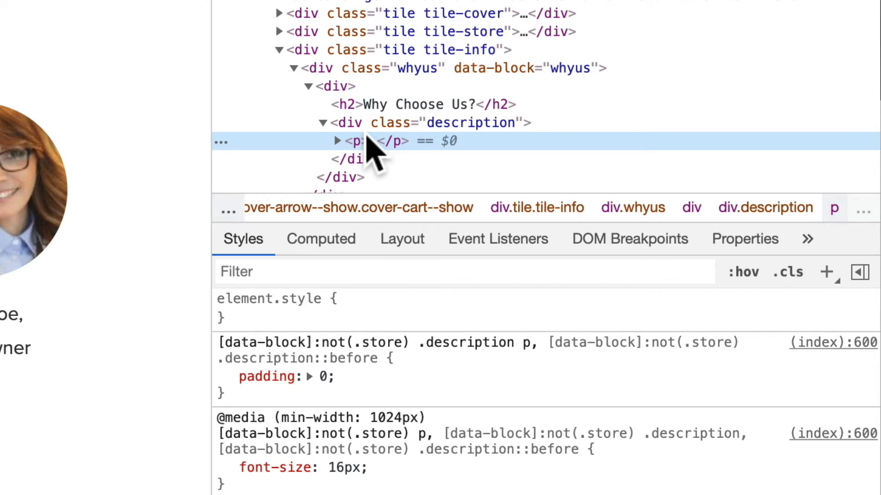
Go to the Design settings and scroll to the 'Create your CSS theme' section.
click(19, 283)
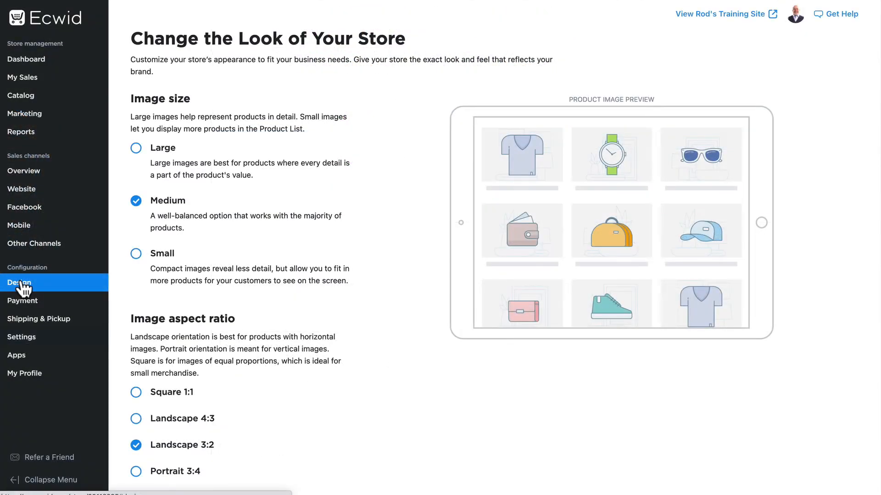
scroll(down, 3)
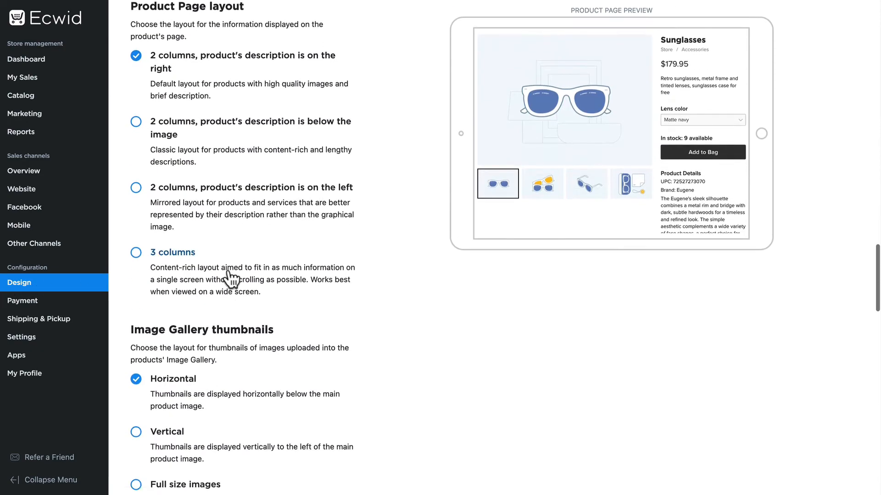
scroll(down, 3)
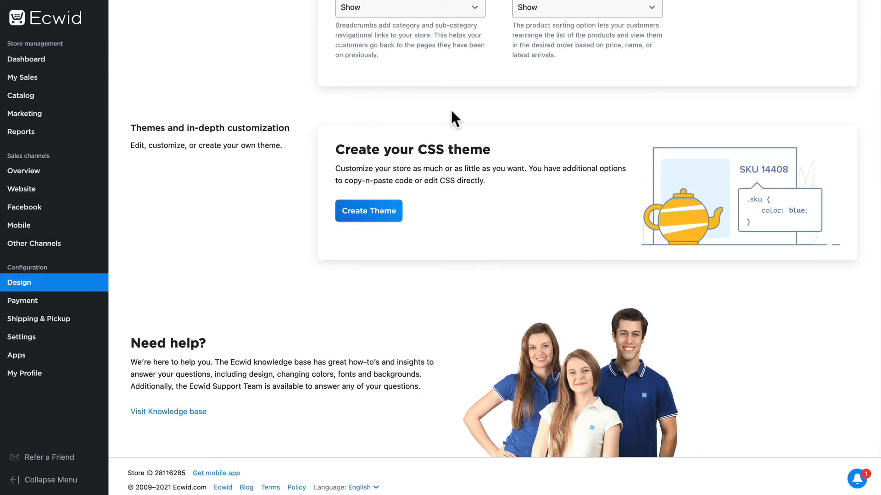
mouse_move(323, 264)
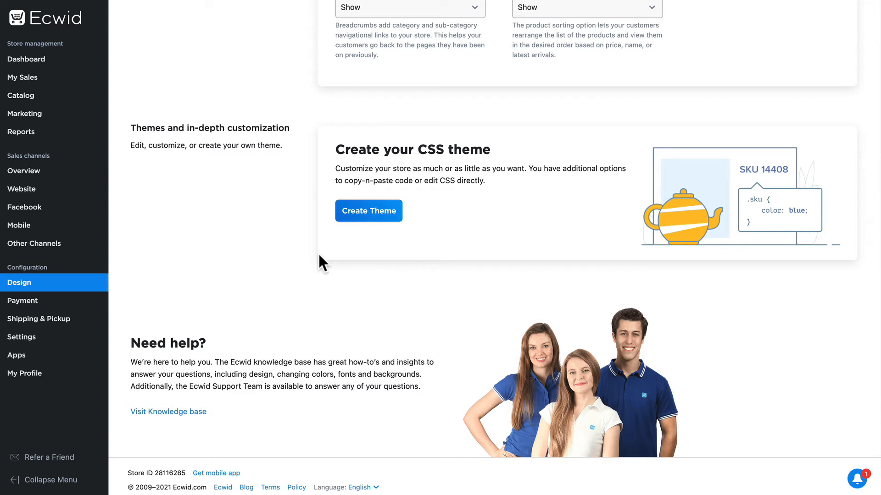
mouse_move(320, 264)
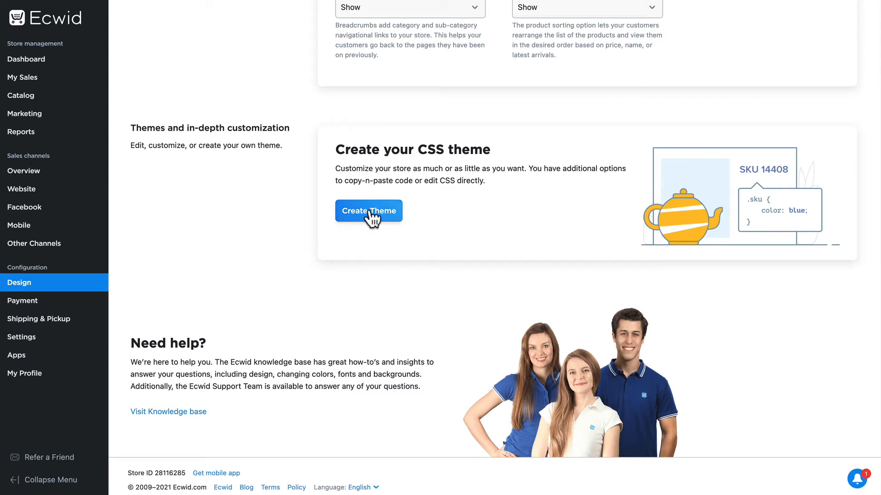
Add a new CSS theme named Training with the rule .whyus p {color:green;}.
click(369, 211)
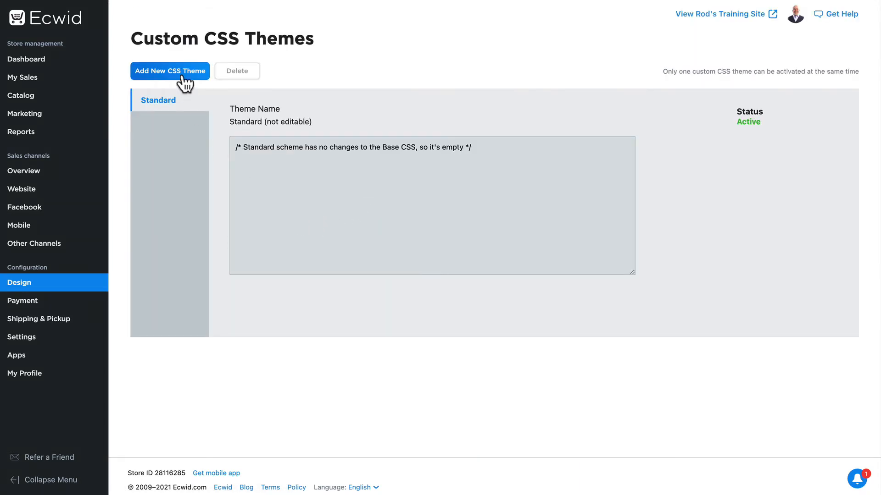
click(169, 71)
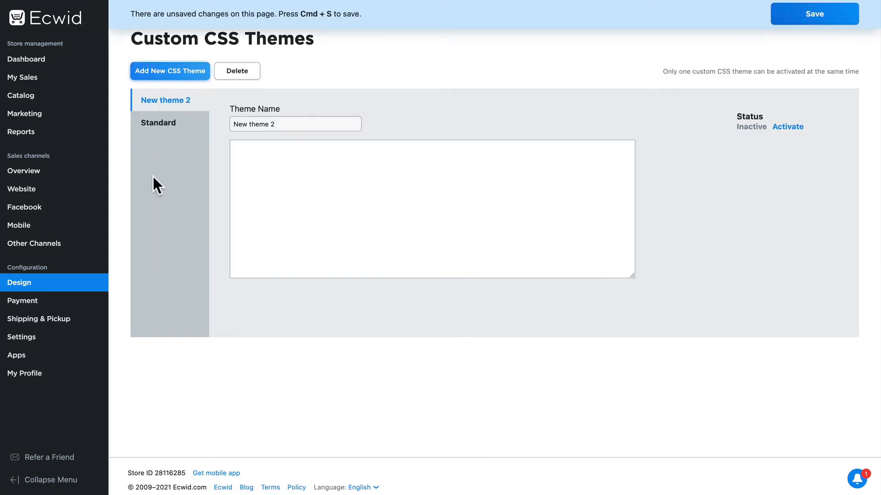
click(294, 124)
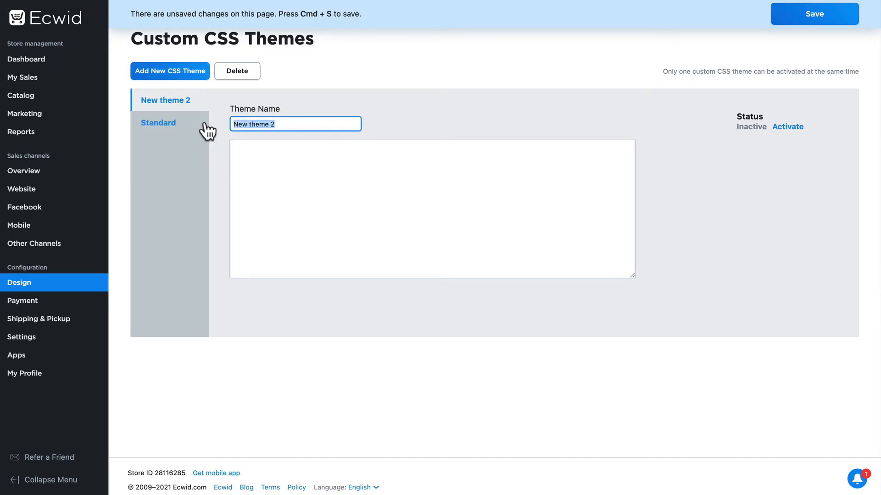
text(Training)
click(432, 209)
text(.whyus {color:green;)
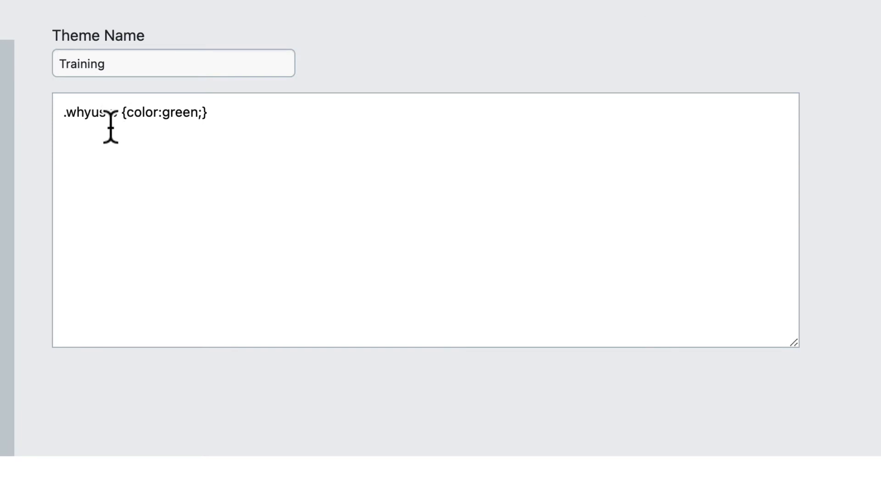
text(p)
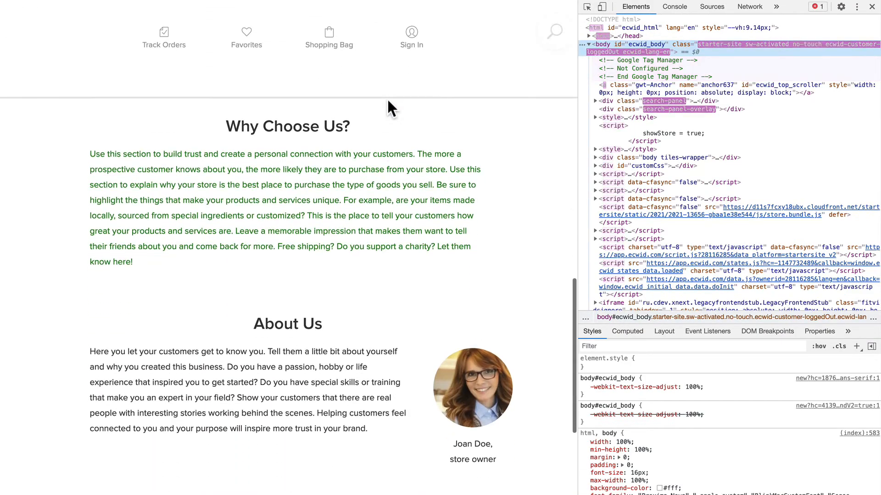
Check the Why Choose Us paragraph now renders green on the reloaded storefront, then head to Design.
scroll(down, 3)
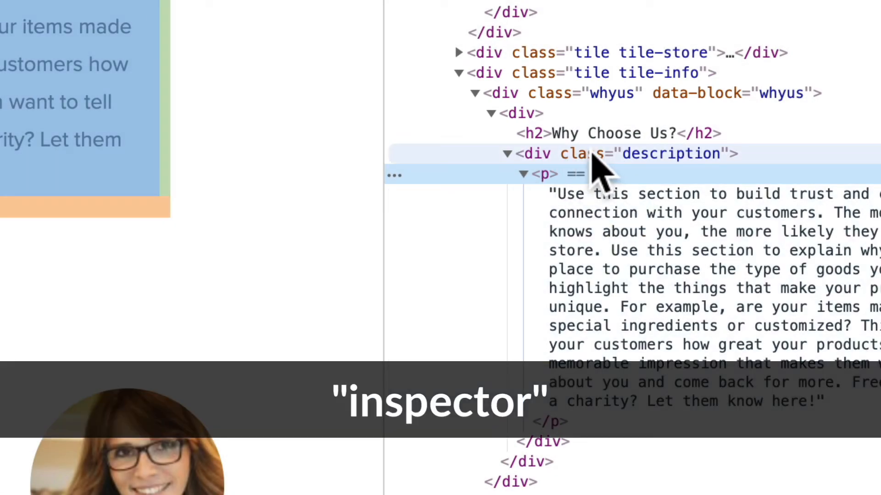
click(544, 173)
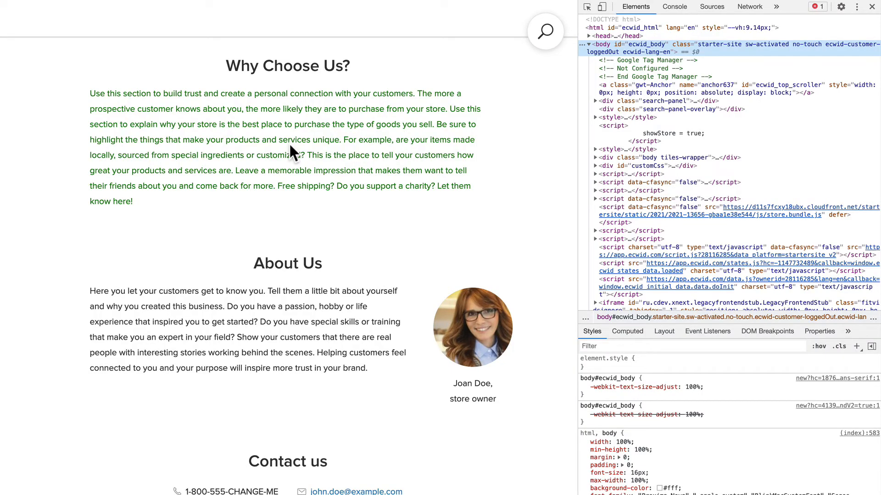
click(19, 282)
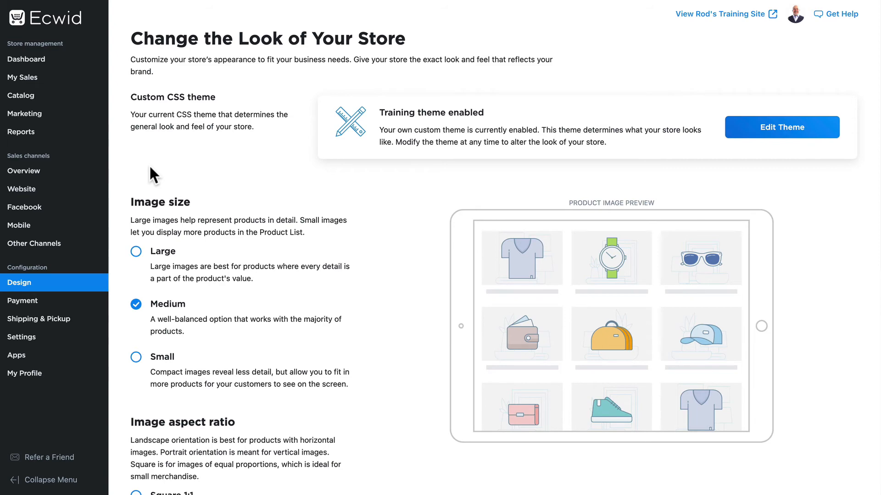
Review the Custom CSS theme card showing 'Training theme enabled' and reach the Help Center CSS recipes.
scroll(down, 3)
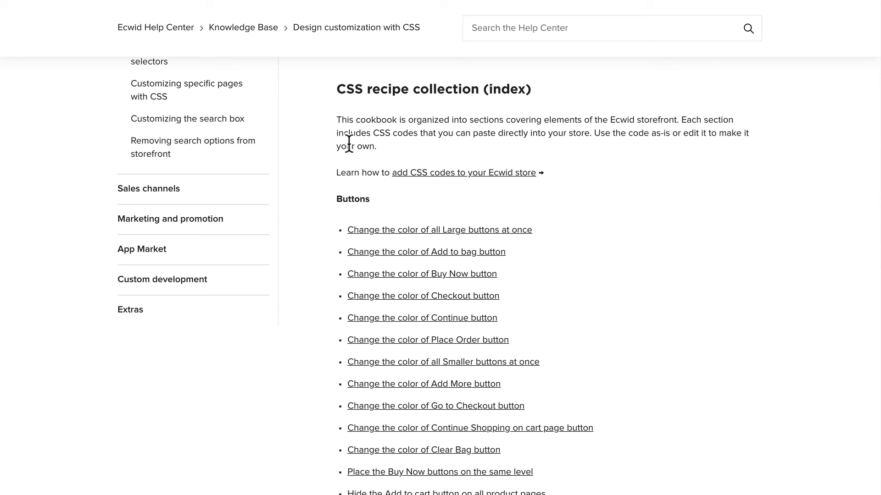
Scroll the CSS recipe collection to the button colour, hover and text colour code block.
scroll(down, 3)
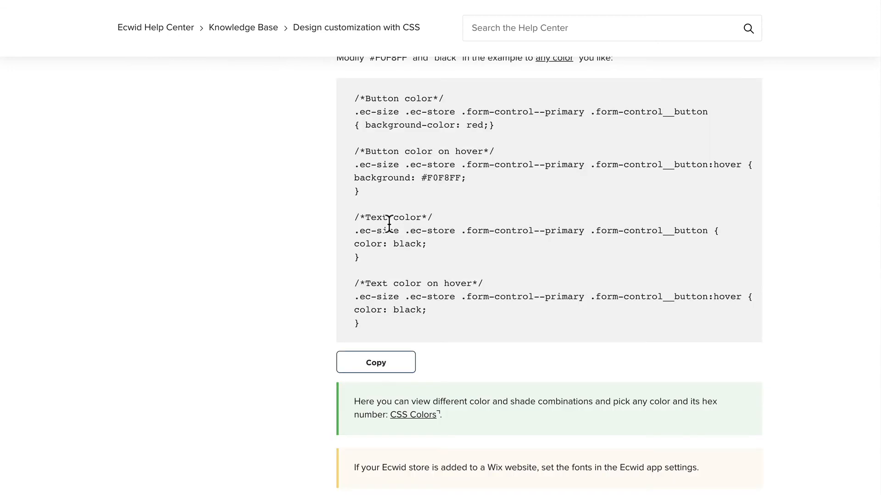
mouse_move(392, 235)
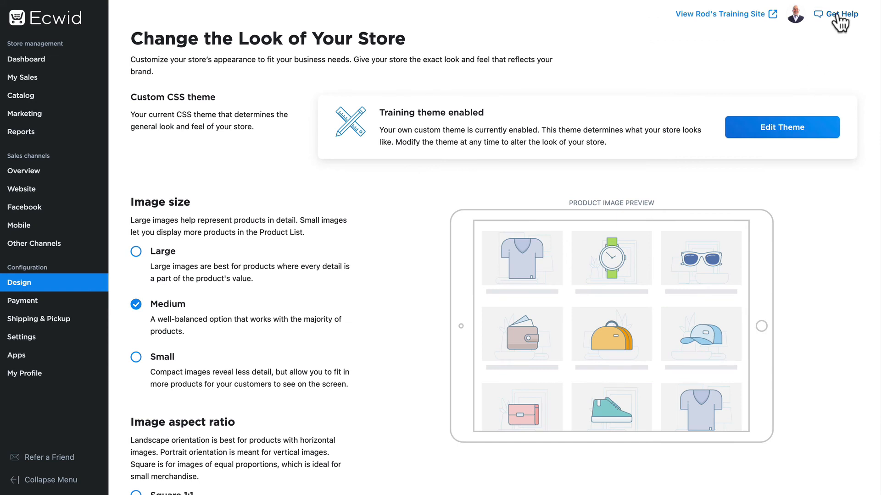
Search help for 'customization' and open the 'Ecwid customization options' article.
click(836, 13)
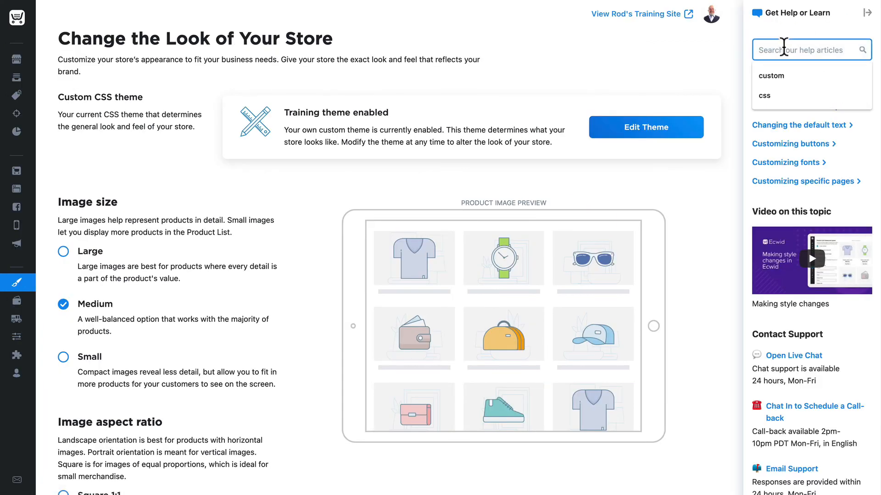
text(customization)
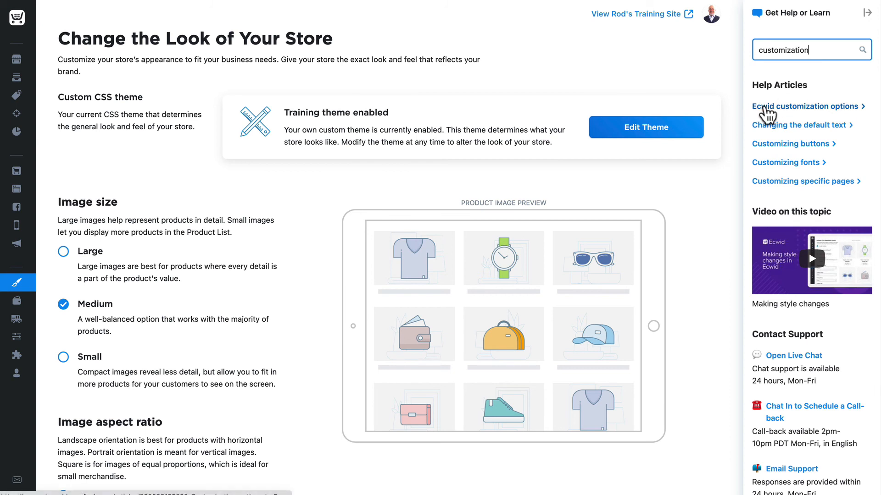
click(806, 106)
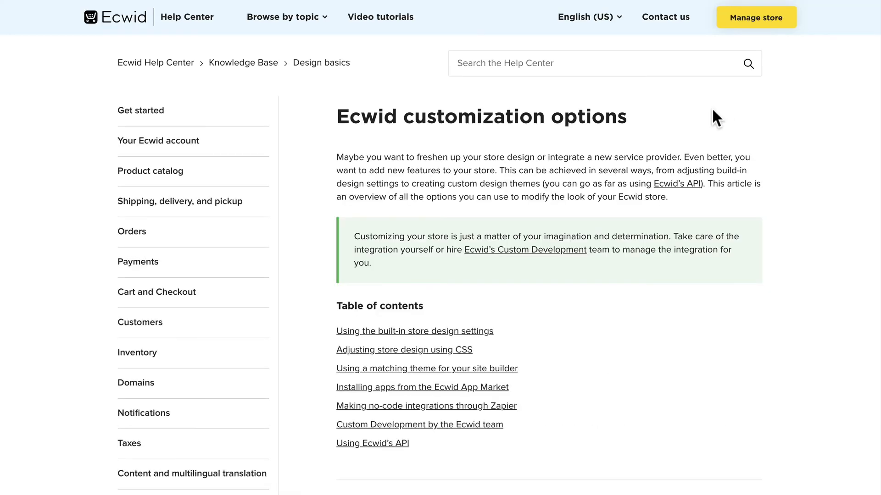
scroll(down, 3)
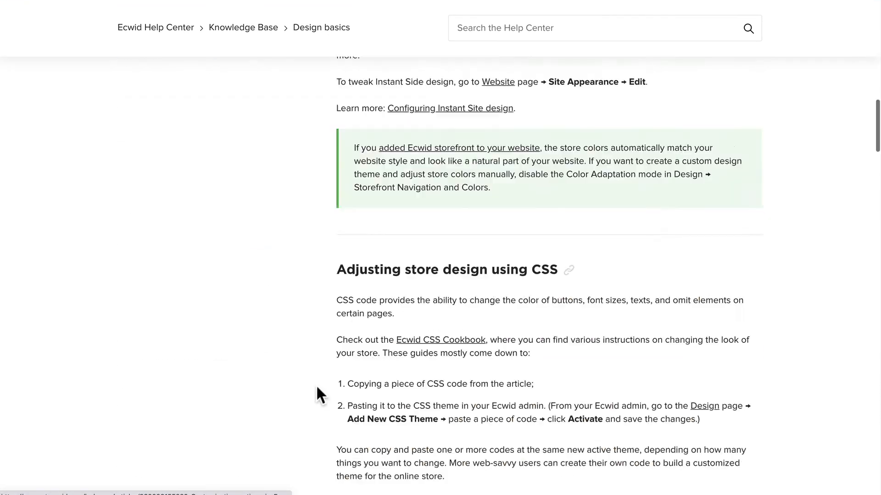
scroll(down, 3)
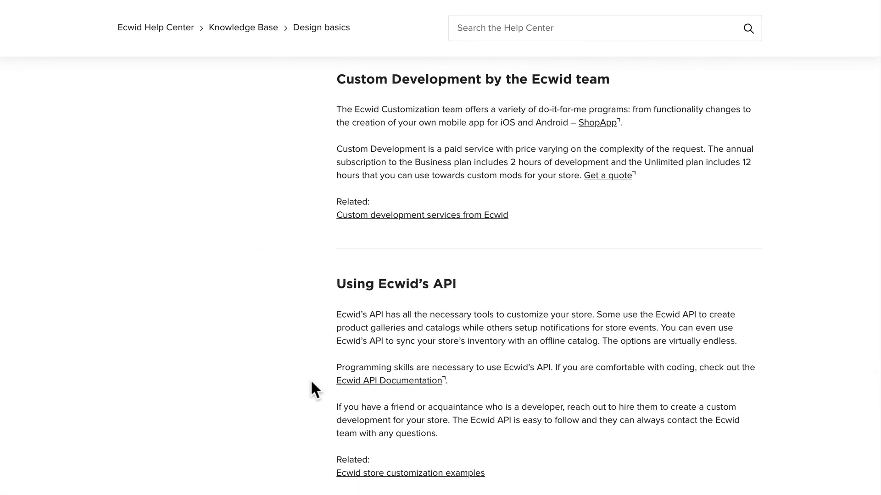